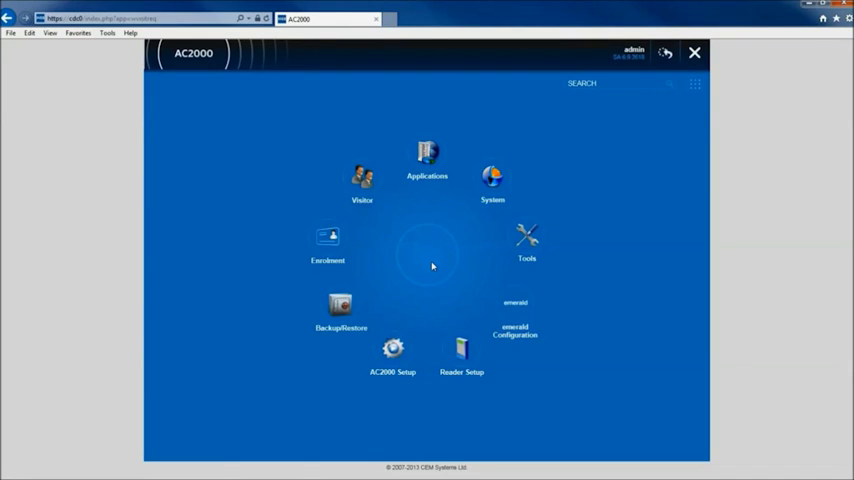
# Expand the Visitor icon to reveal Visitor Request, Batch Request and Management options
pyautogui.click(362, 178)
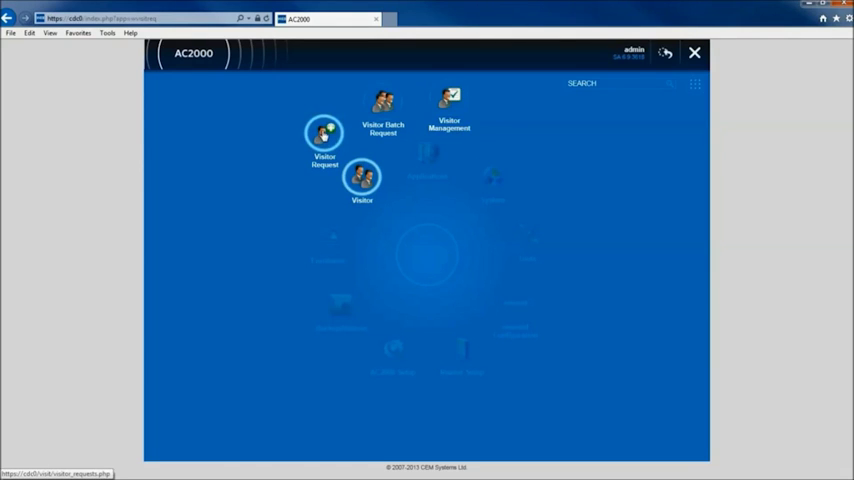
pyautogui.click(322, 128)
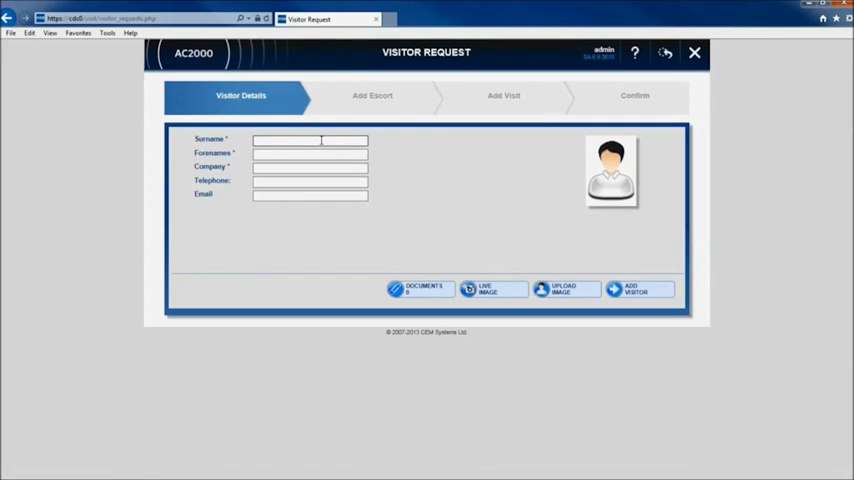
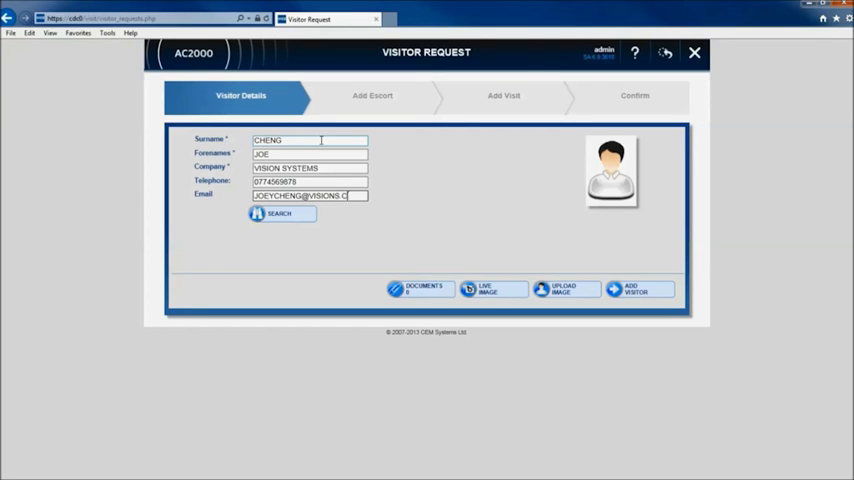
pyautogui.click(489, 289)
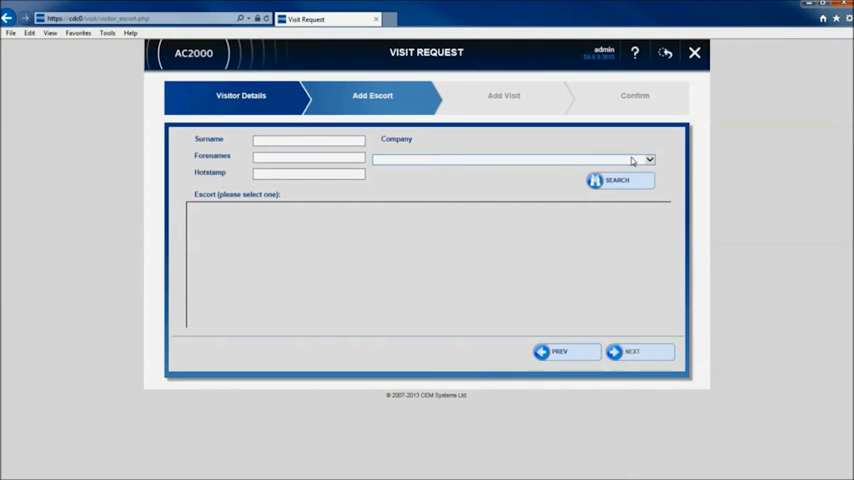
# Search escorts from CEM SYSTEMS LTD and select one for the visit
pyautogui.click(657, 159)
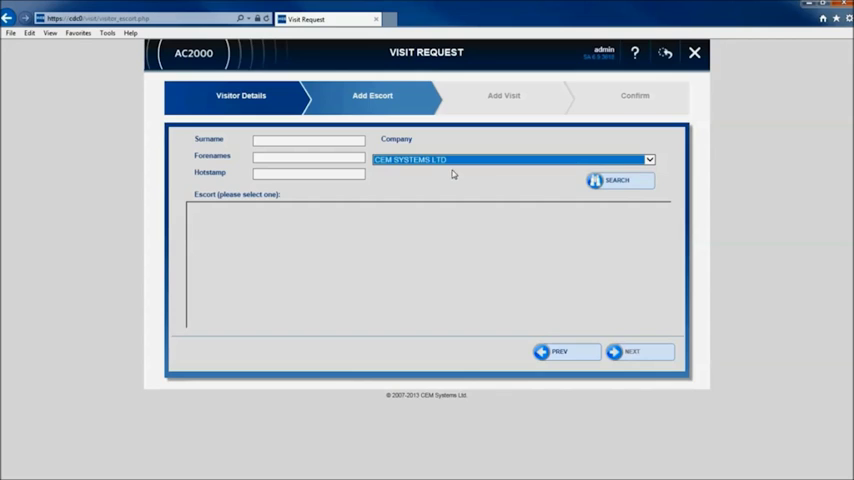
pyautogui.click(617, 180)
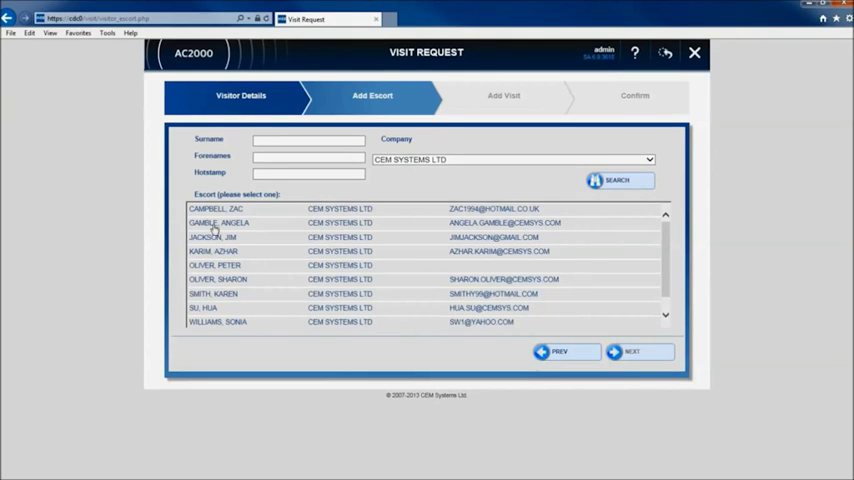
pyautogui.click(638, 351)
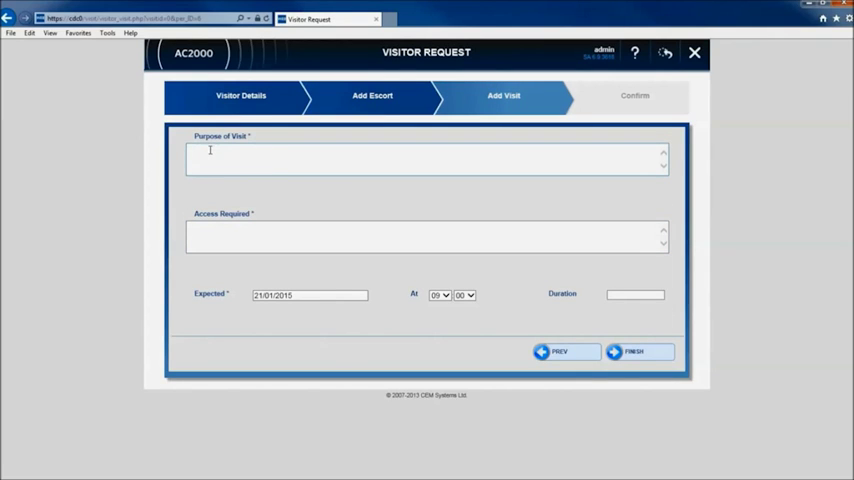
# Enter purpose System Auditing, access Server Rooms Only, arrival hour 11, duration 3, and finish
pyautogui.write('System Aud')
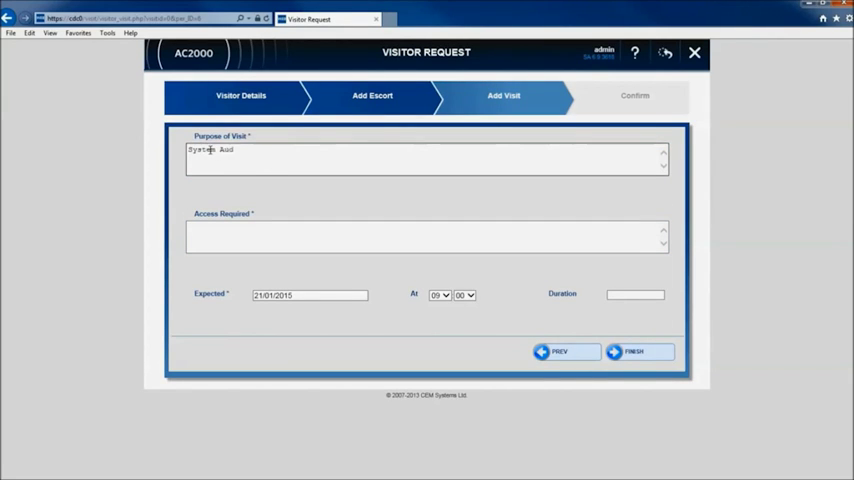
pyautogui.write('Server Rooms Only')
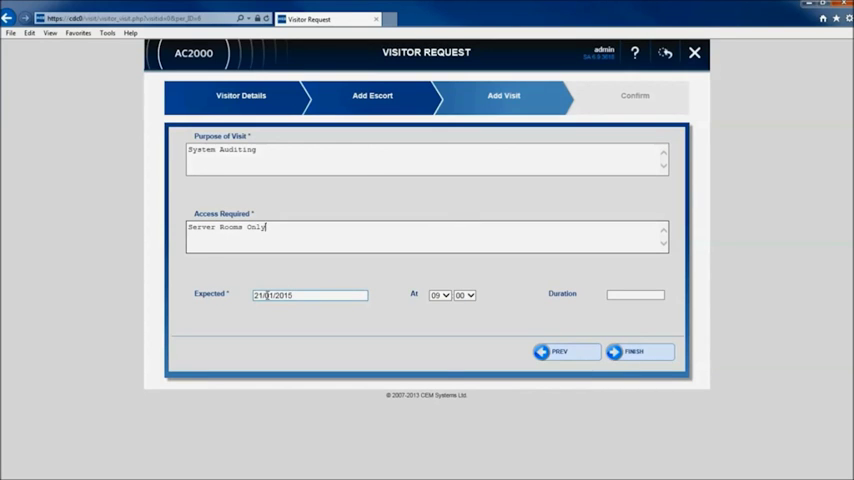
pyautogui.click(438, 294)
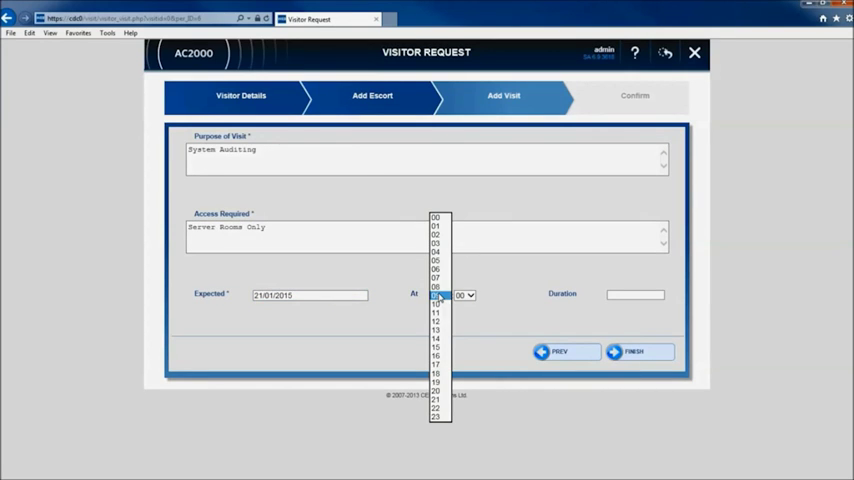
pyautogui.click(437, 312)
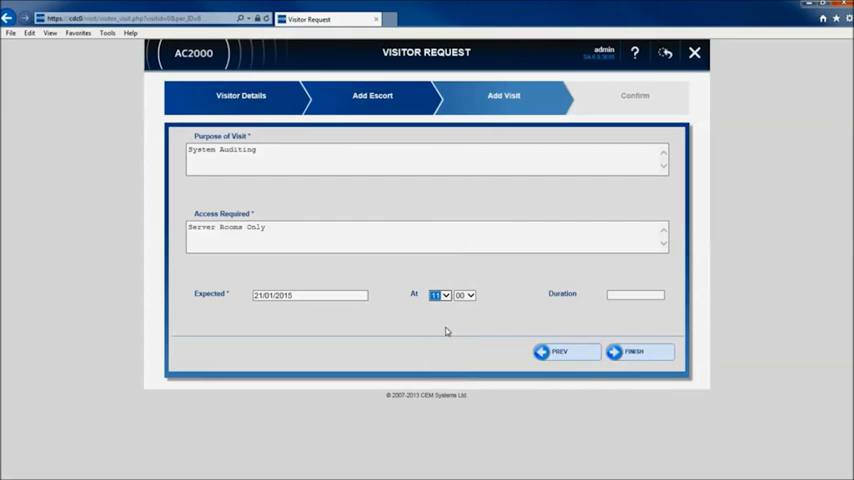
pyautogui.write('3')
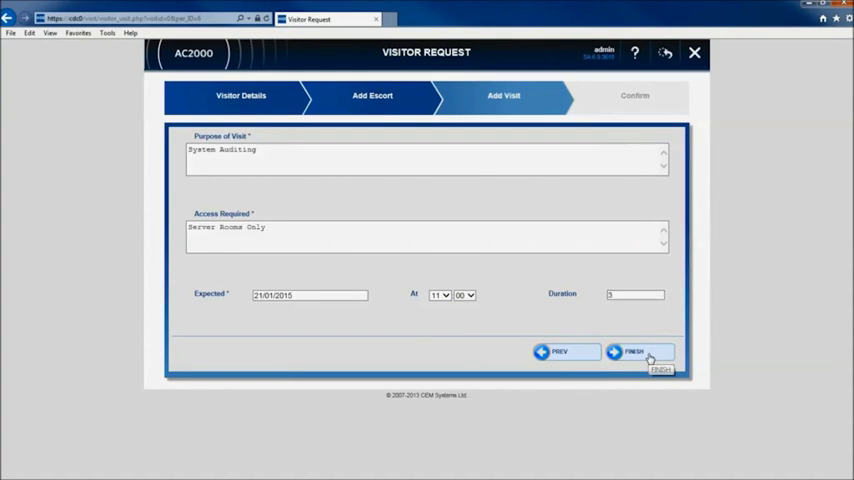
pyautogui.click(638, 353)
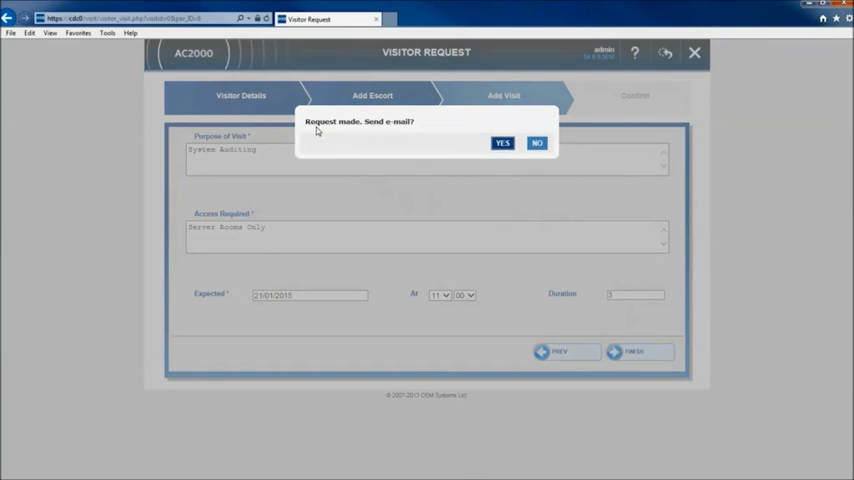
# Dismiss the 'Request made. Send e-mail?' prompt
pyautogui.click(502, 142)
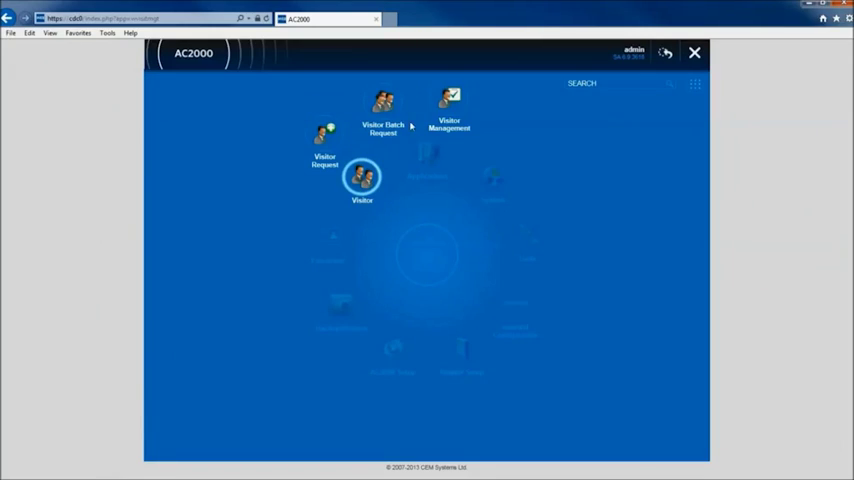
# Open Visitor Management and view the pending request's Access Required details
pyautogui.click(443, 97)
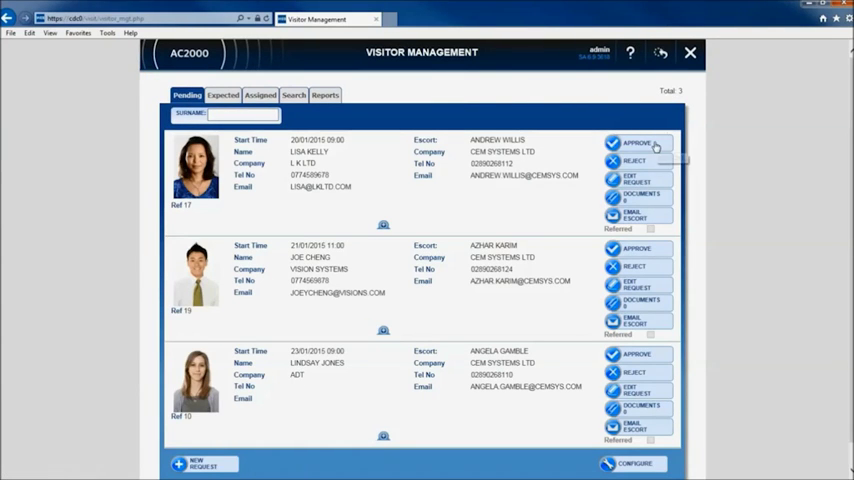
pyautogui.moveTo(631, 183)
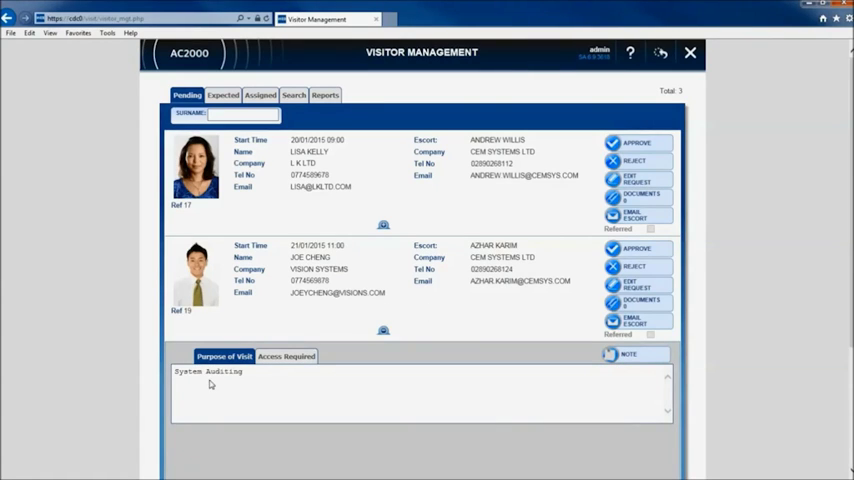
pyautogui.click(286, 356)
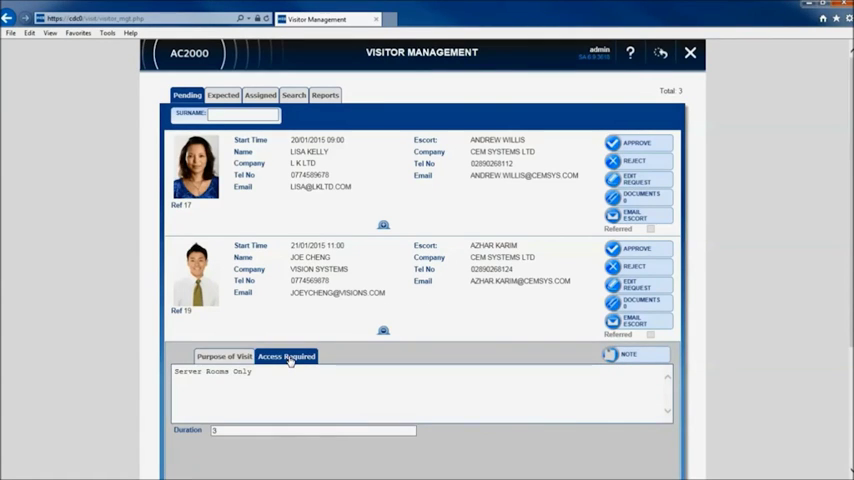
pyautogui.moveTo(449, 313)
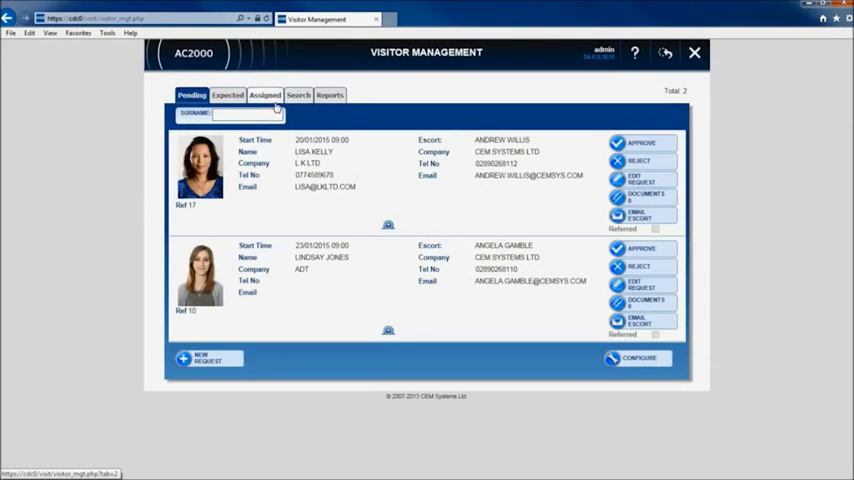
pyautogui.click(227, 93)
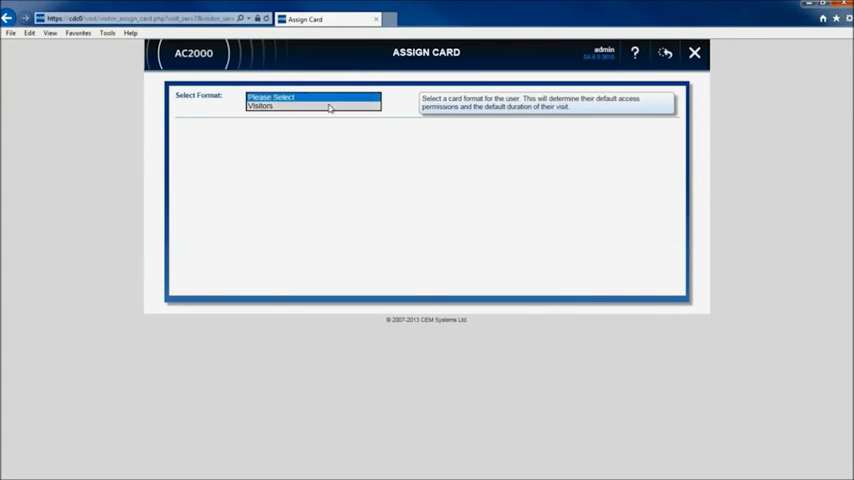
pyautogui.click(258, 107)
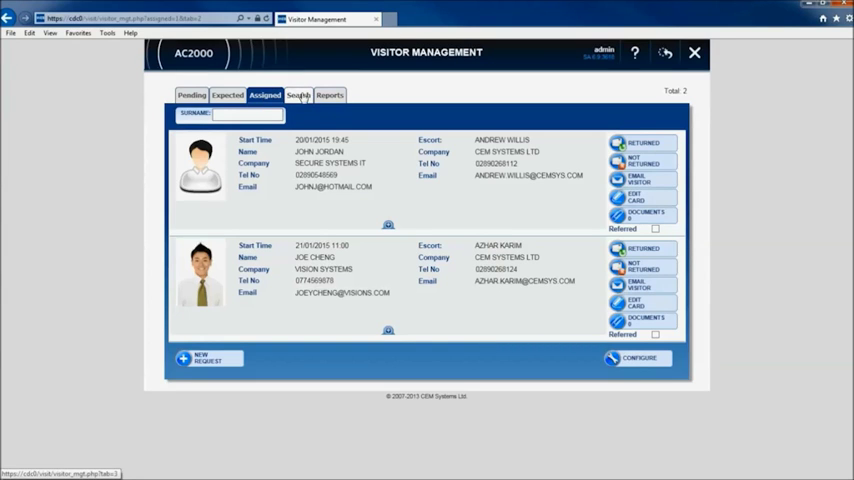
# Search visits with Pending status, then bring up the visitor due visits report
pyautogui.click(294, 94)
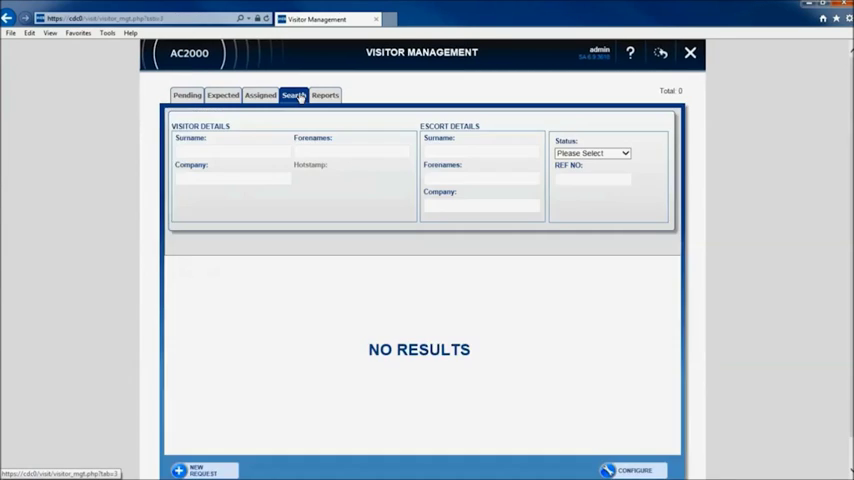
pyautogui.click(230, 152)
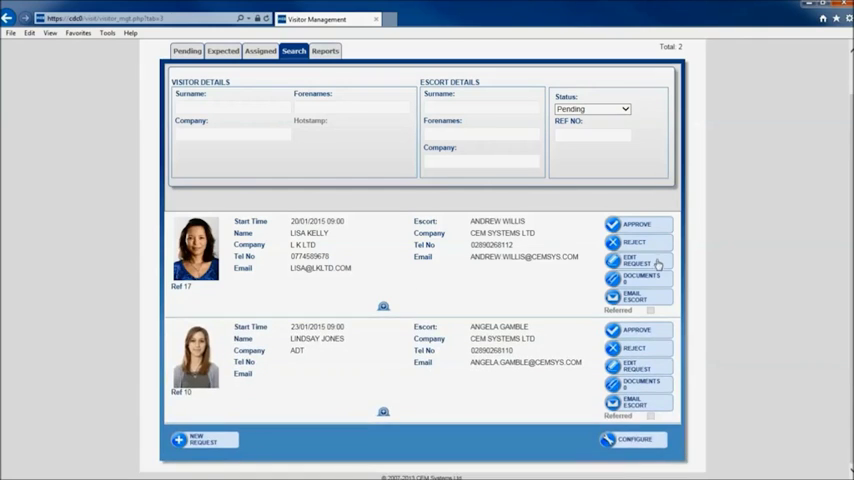
pyautogui.click(328, 49)
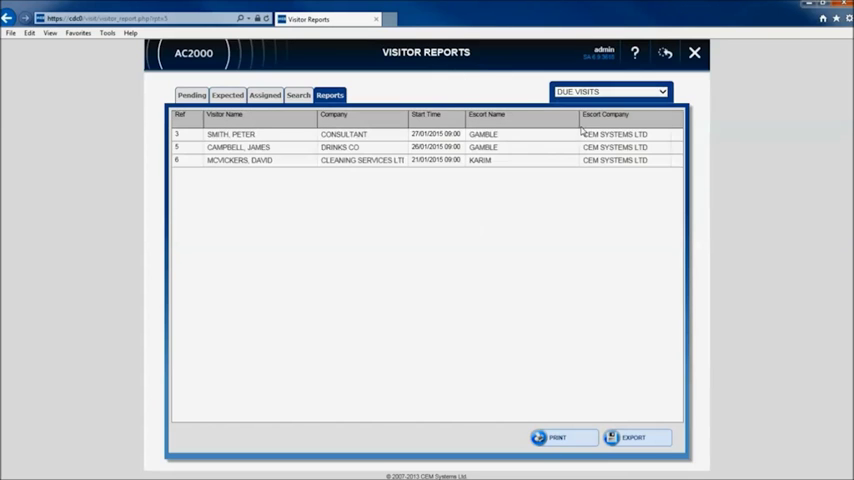
# Open and close the report's CSV/PDF export dialog, then go back to the home screen
pyautogui.click(556, 439)
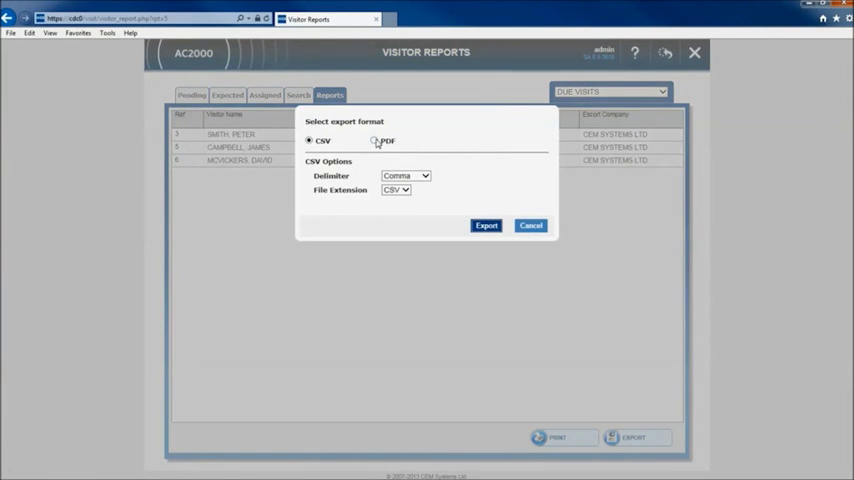
pyautogui.click(393, 190)
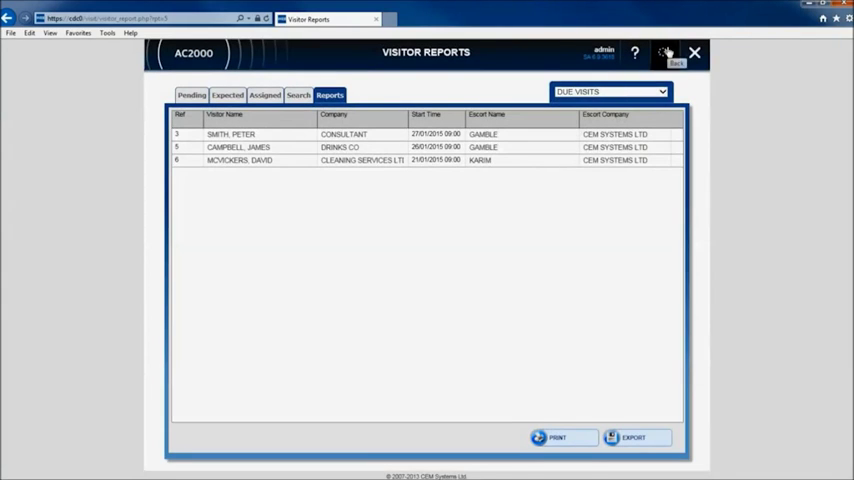
pyautogui.click(675, 52)
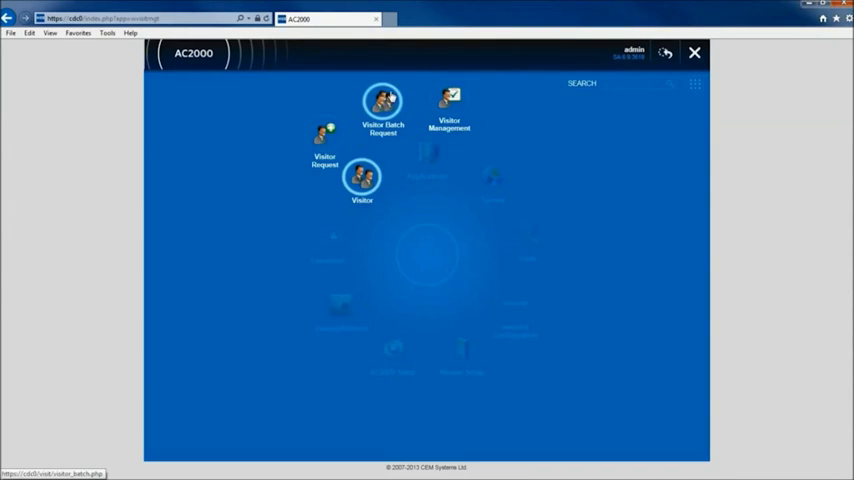
# Open the Visitor Batch Request page at its visitor CSV upload step
pyautogui.click(372, 106)
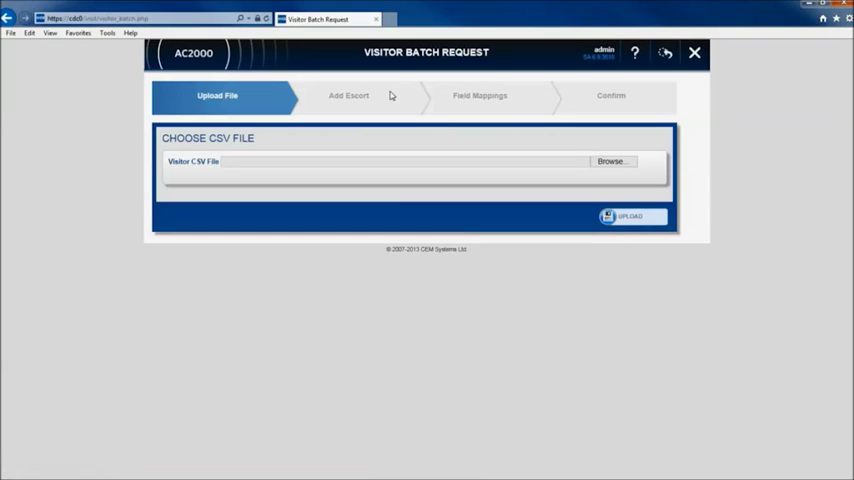
pyautogui.moveTo(432, 197)
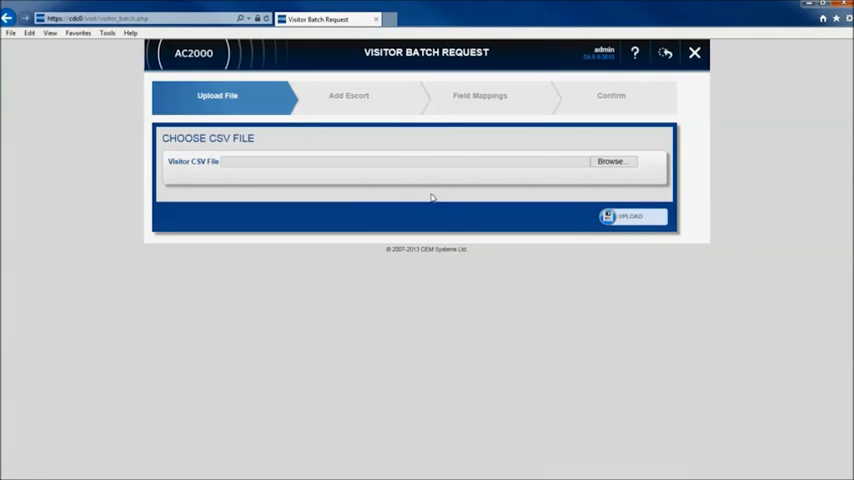